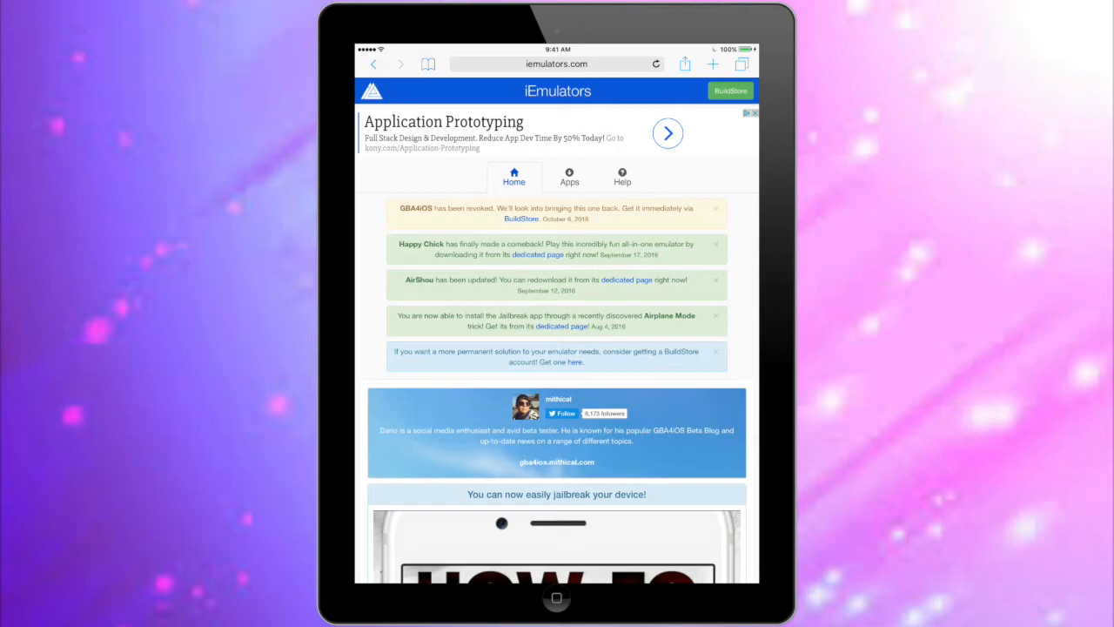
- Open the iEmulators Apps listings and scroll down to find AirShou
click(569, 177)
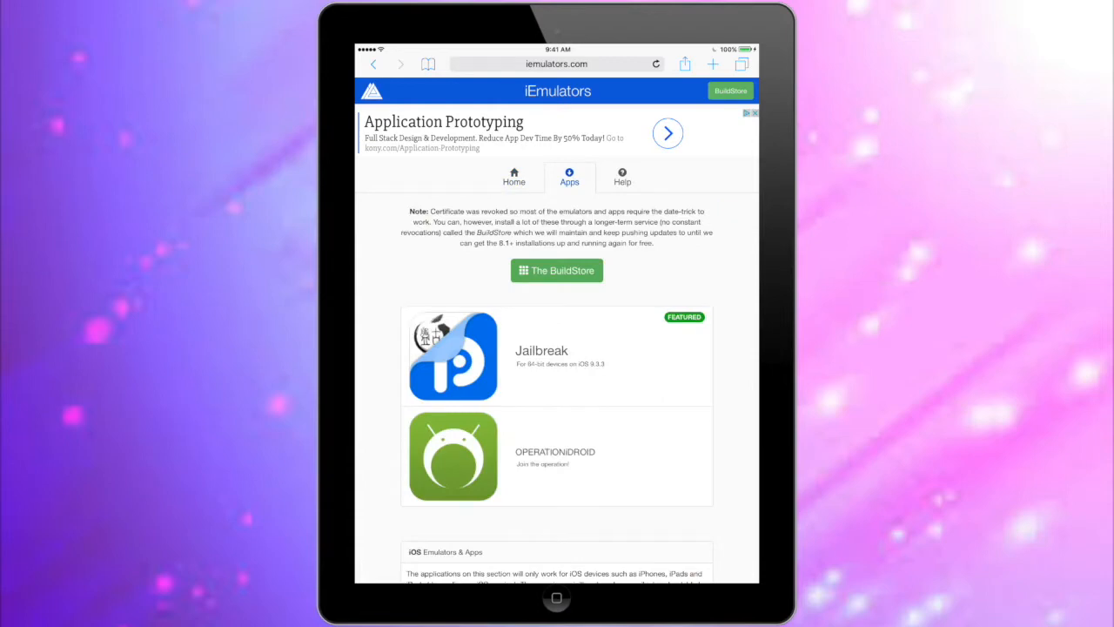
scroll(down, 3)
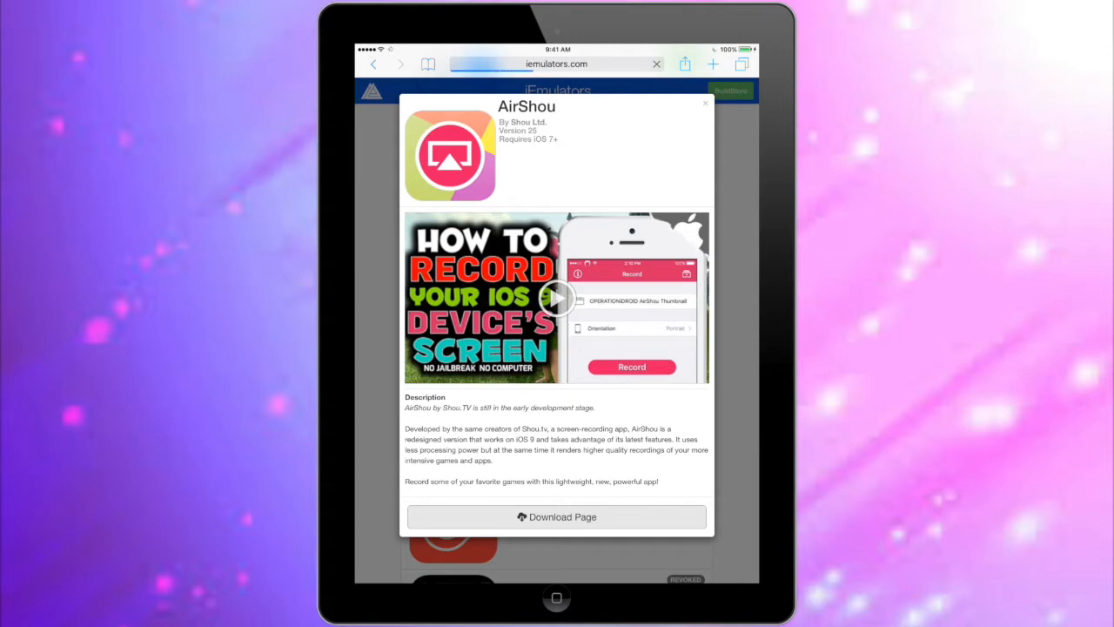
- Open AirShou's download page and bring up its version 0.5.0 install details
click(706, 103)
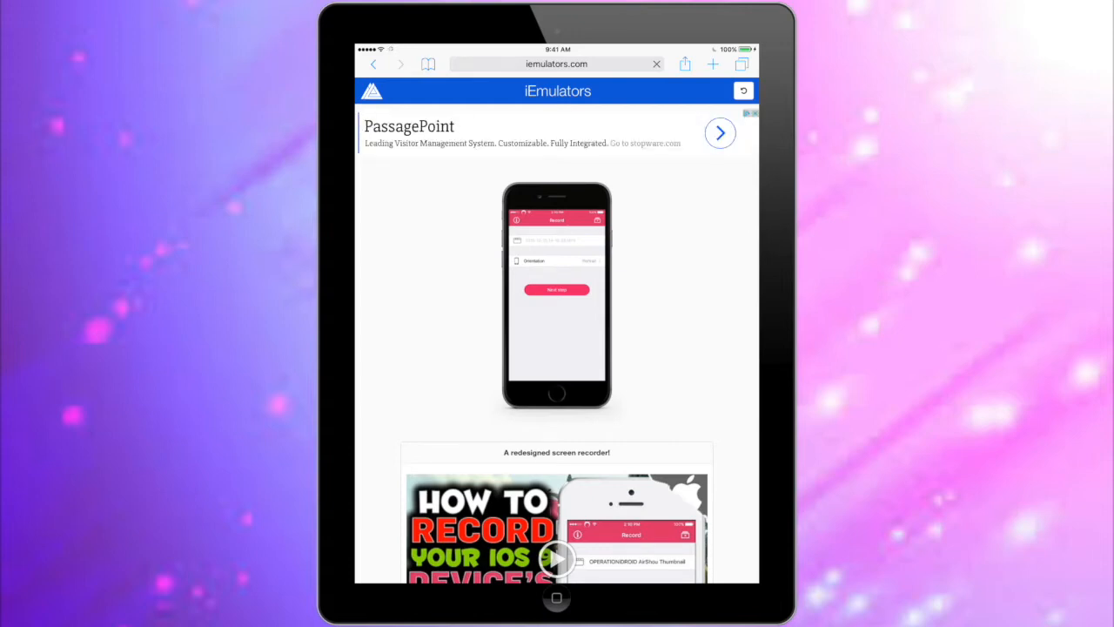
scroll(down, 3)
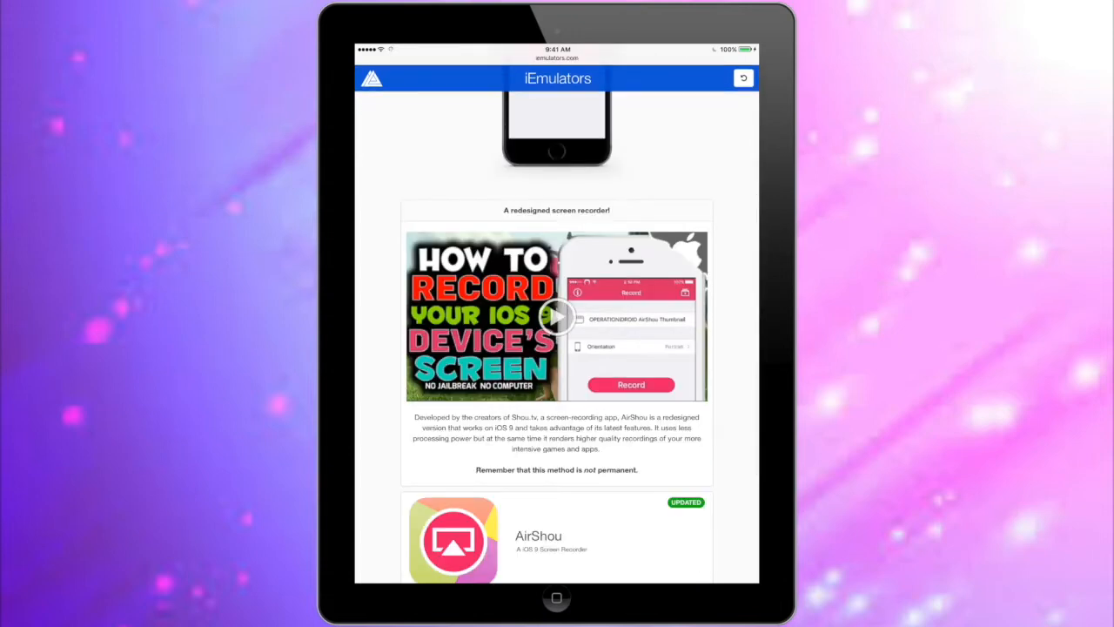
scroll(down, 3)
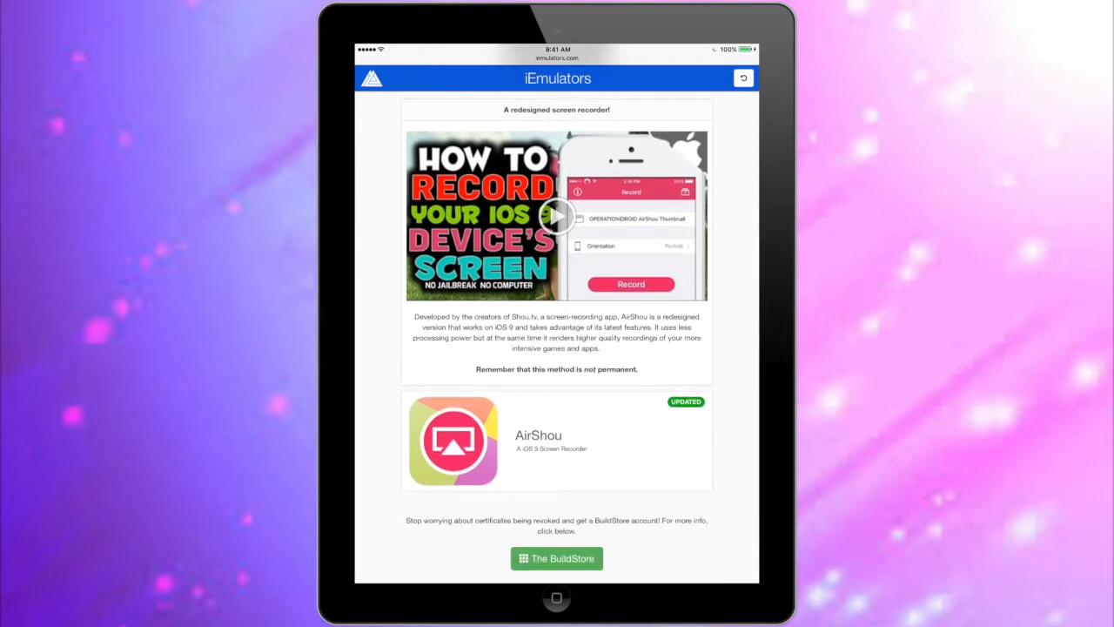
click(453, 440)
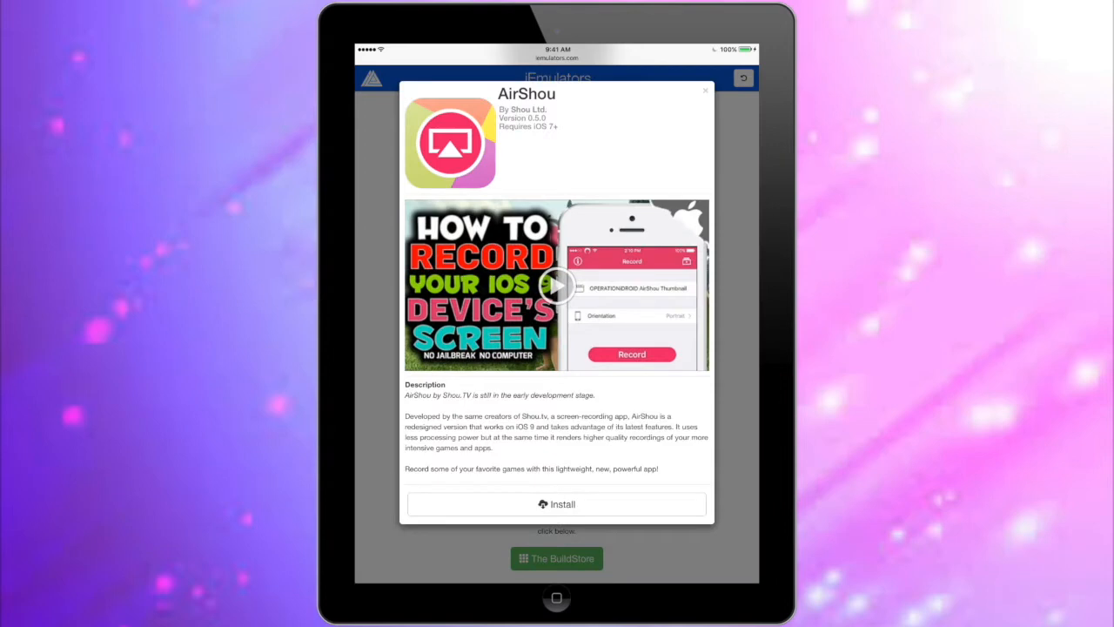
- Install AirShou from iEmulators, confirm the install, and go to Settings
click(557, 504)
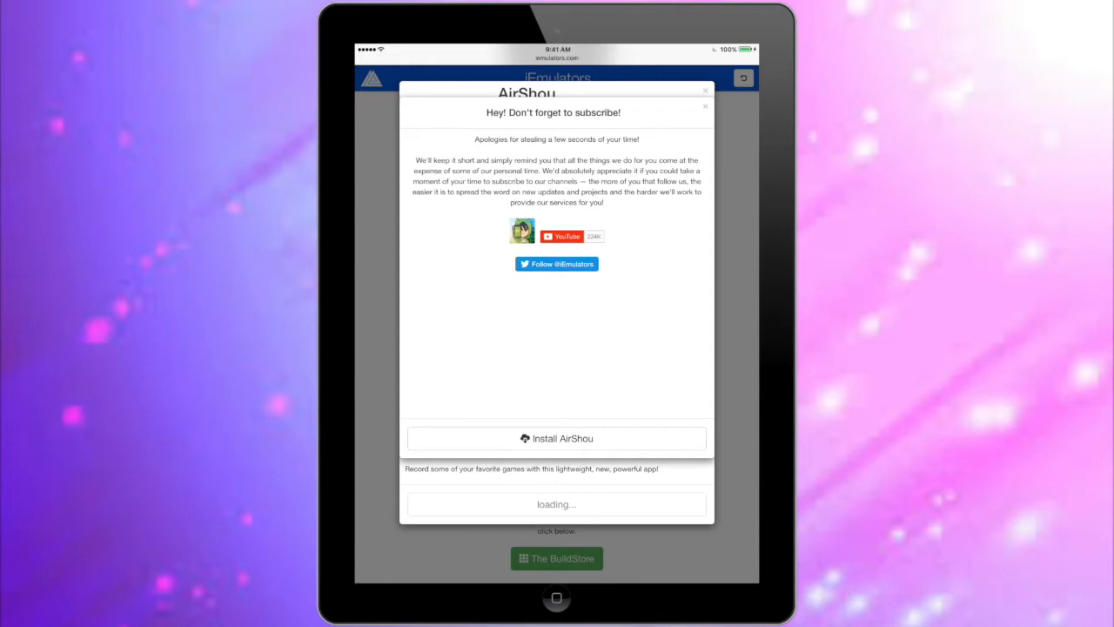
click(556, 438)
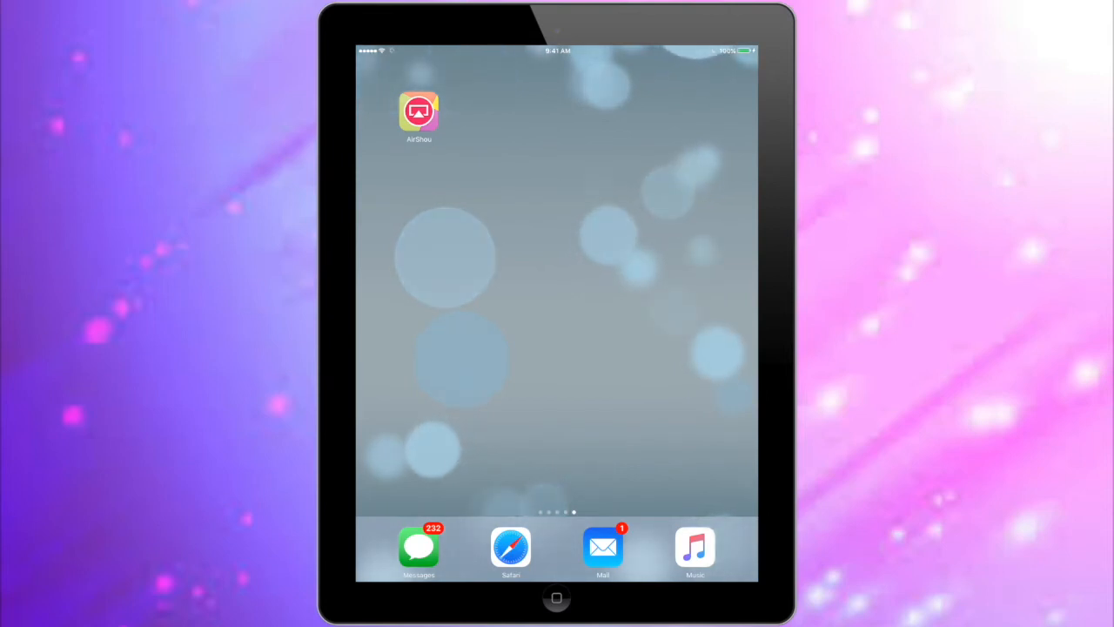
click(419, 111)
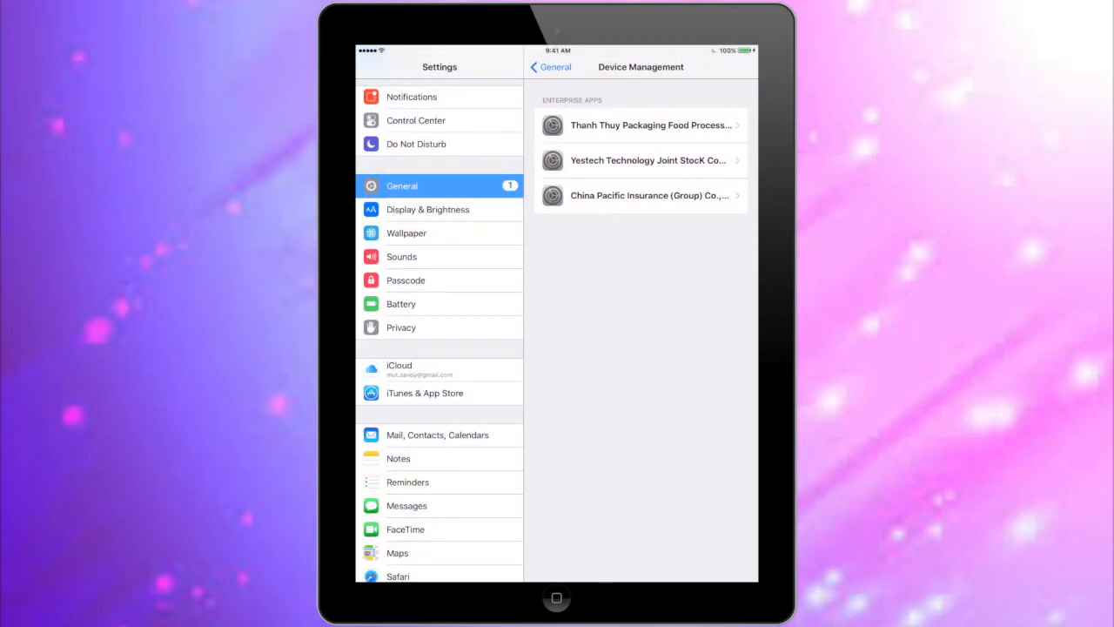
- Trust the China Pacific Insurance (Group) Co., Ltd. profile in Device Management, then launch AirShou
click(641, 195)
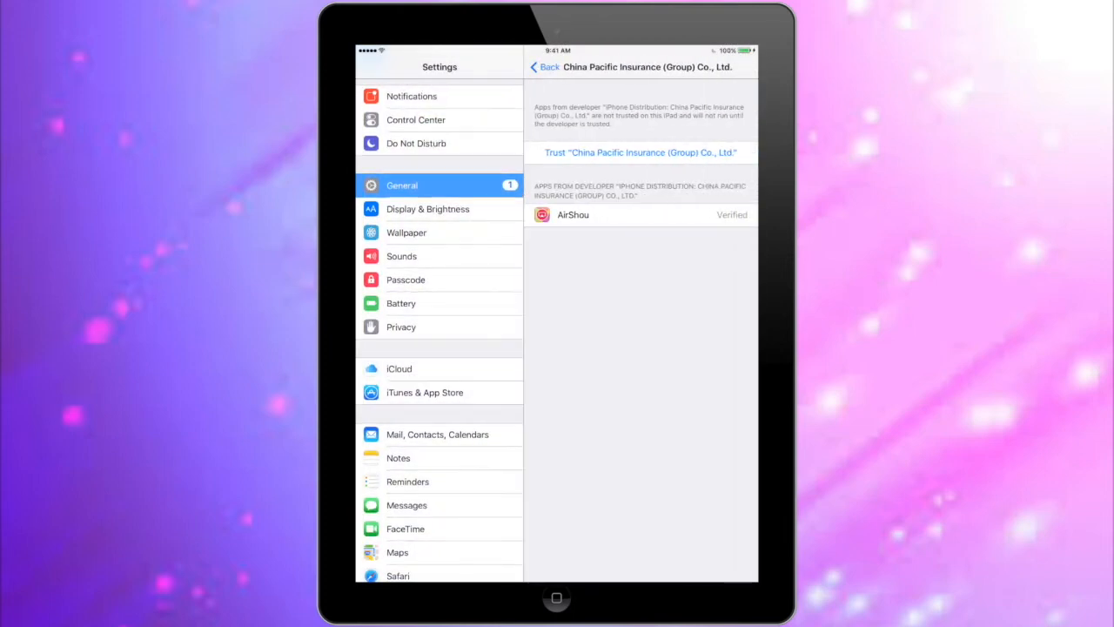
click(640, 152)
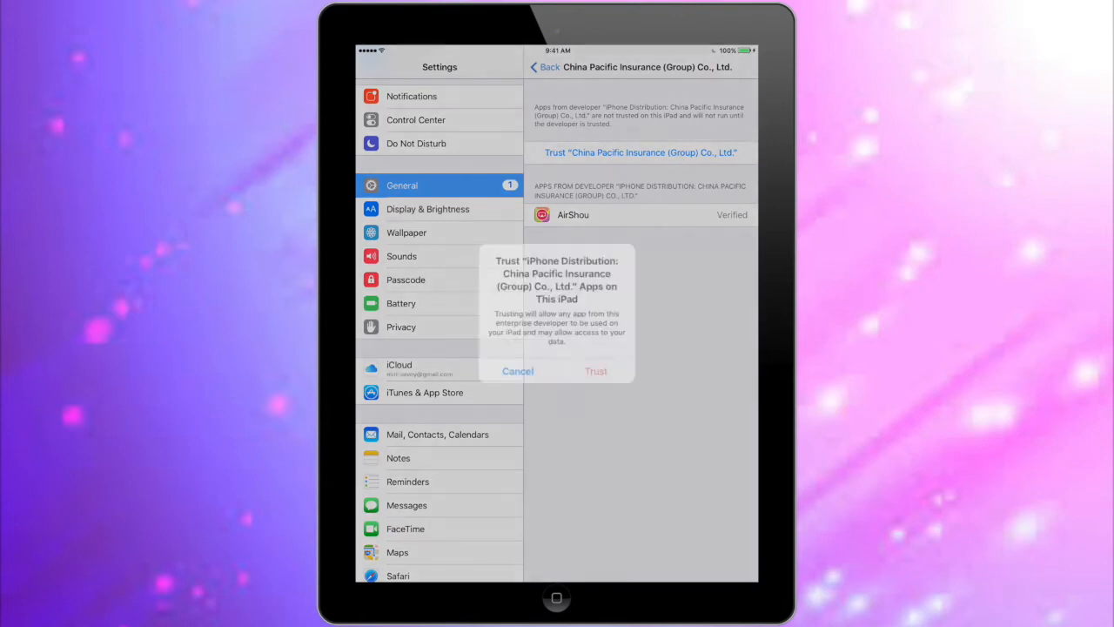
click(597, 371)
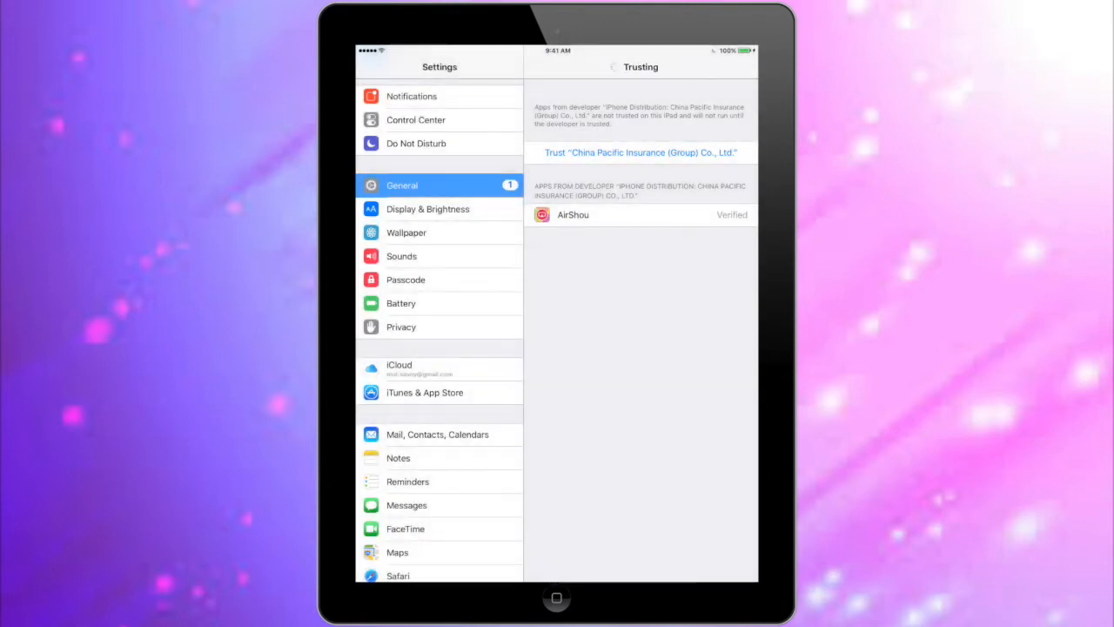
click(641, 153)
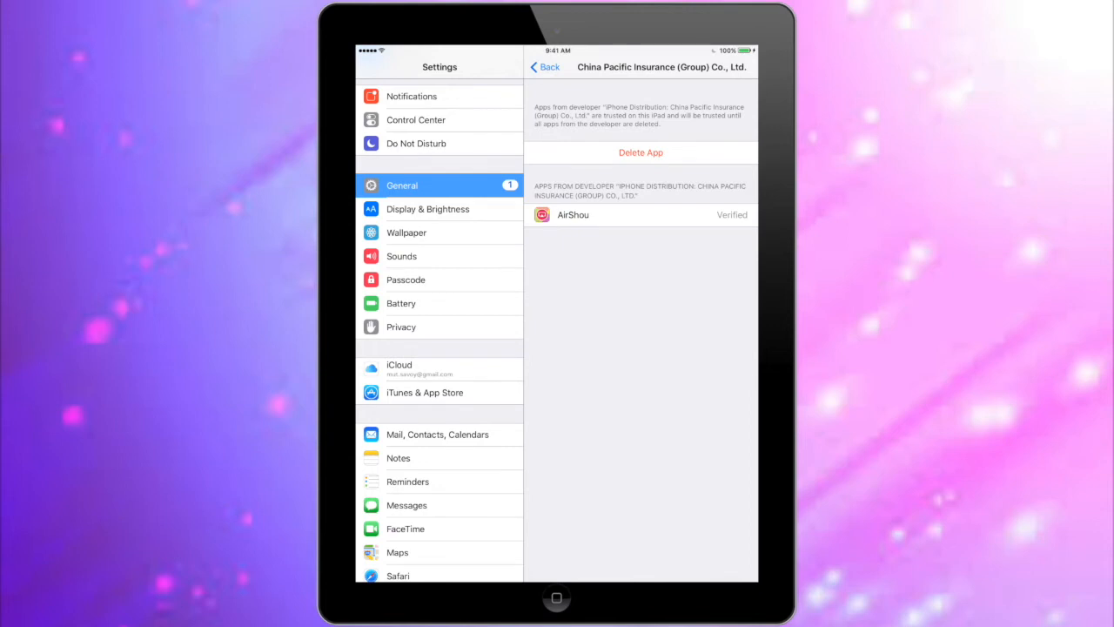
click(573, 215)
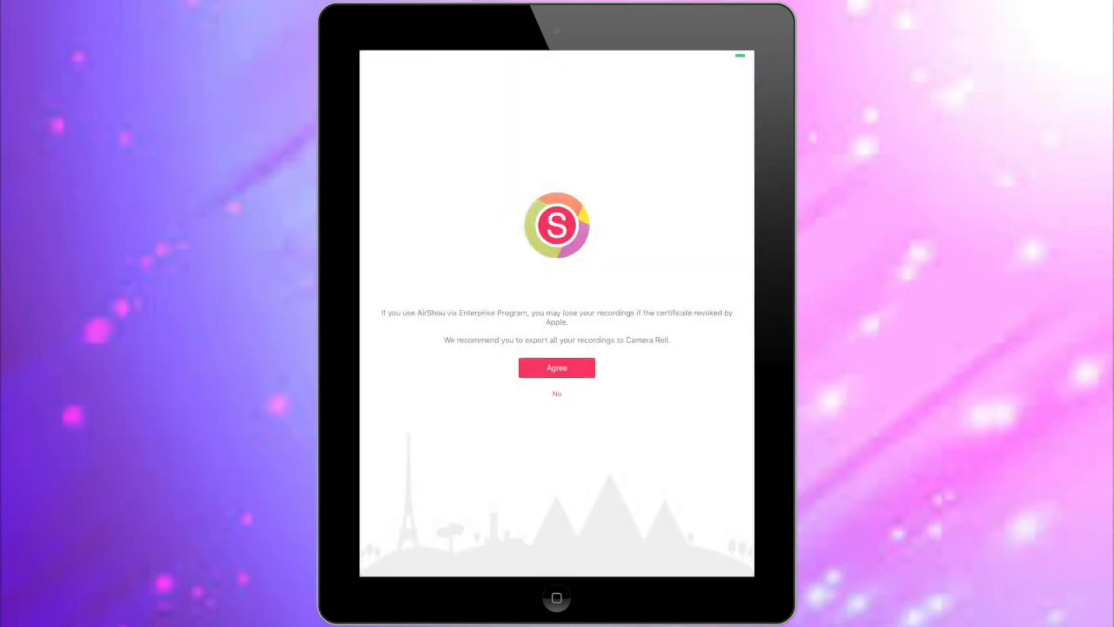
- Agree to AirShou's certificate warning, dismiss the Twitter reminder, and open Record
click(556, 367)
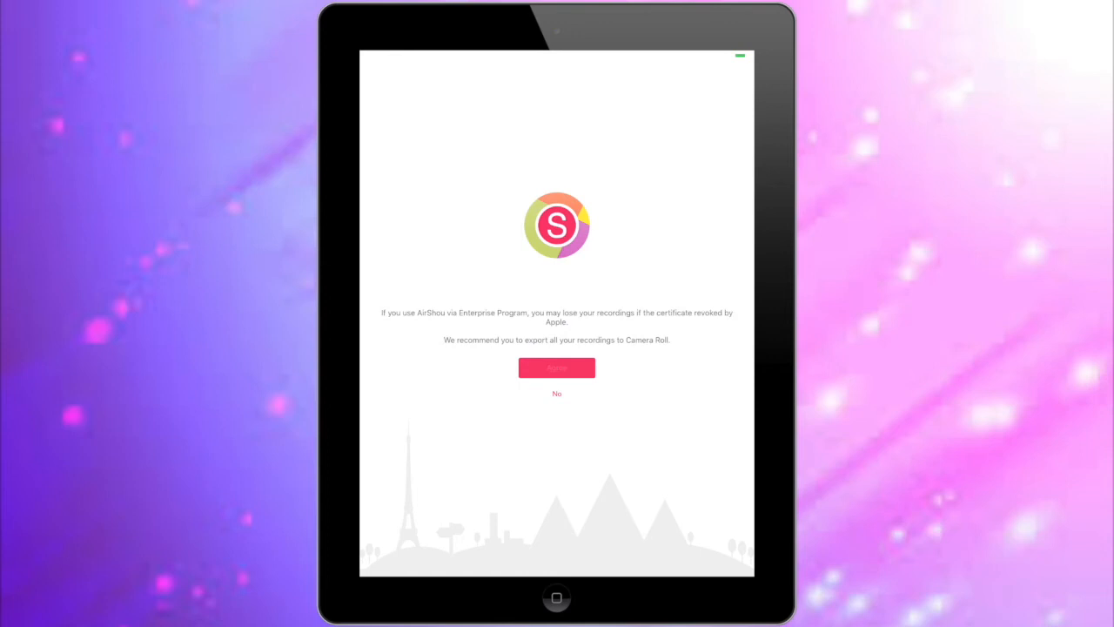
click(557, 366)
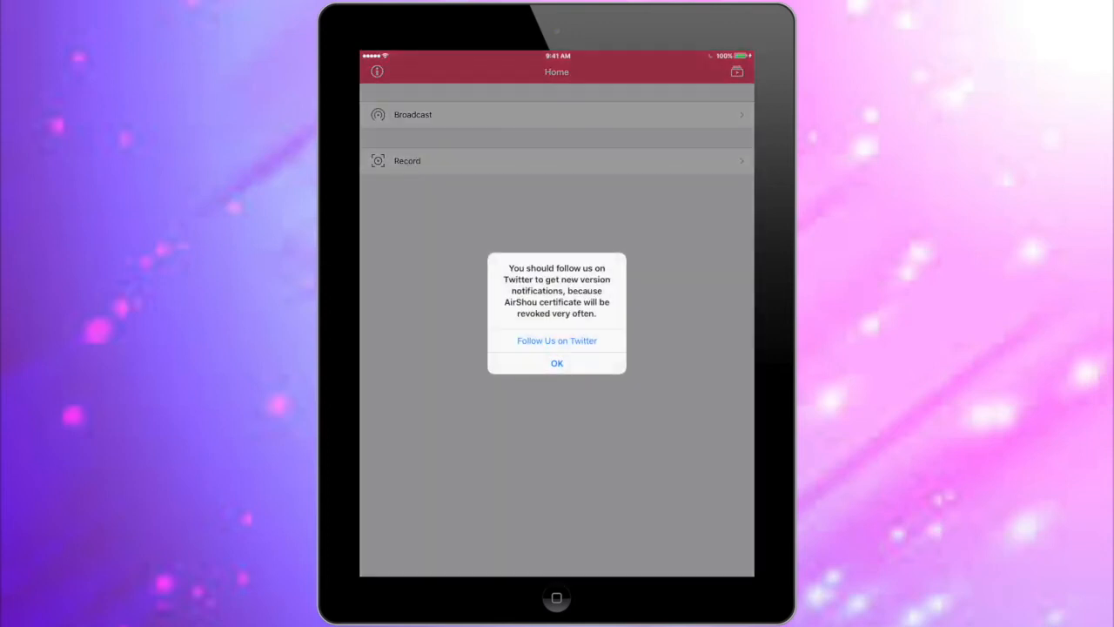
click(556, 363)
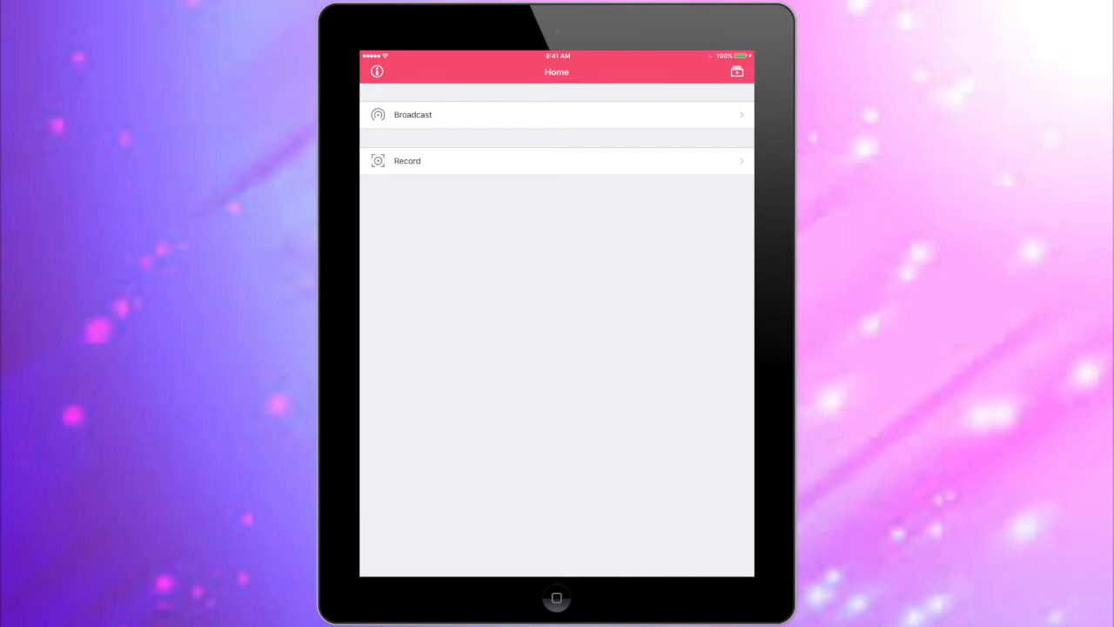
click(737, 71)
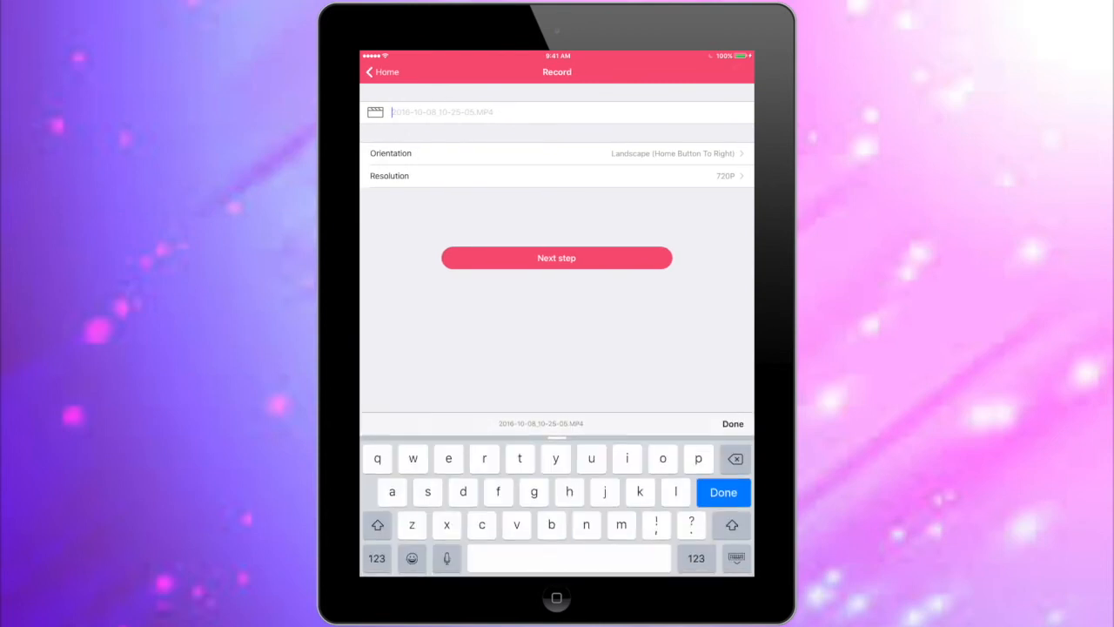
- Title the recording 'title here', keep portrait at 720P, and continue
text(tit)
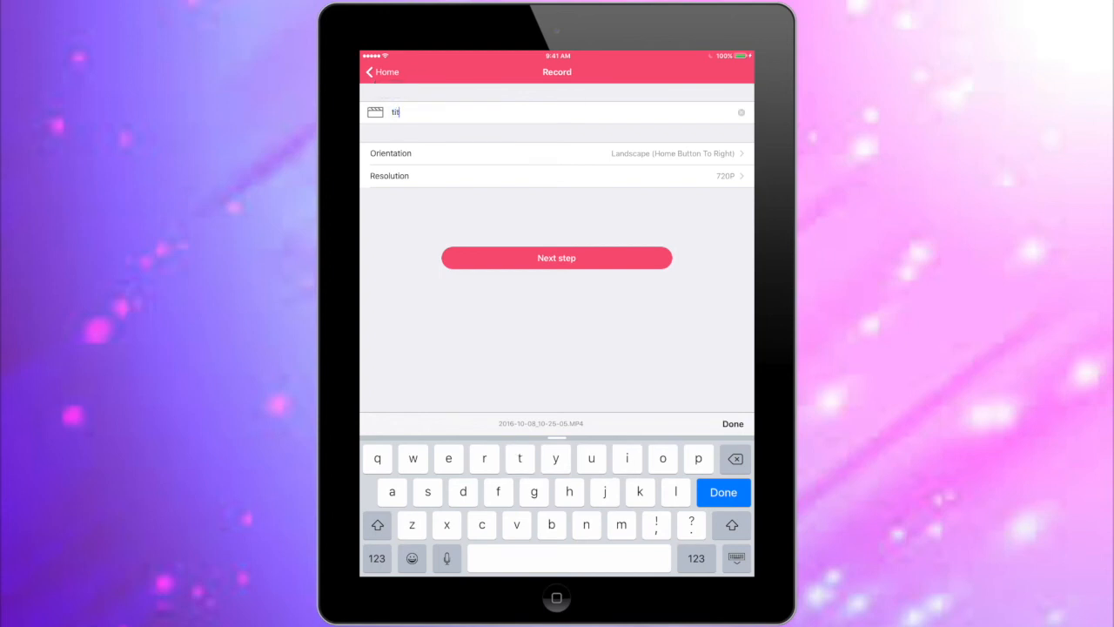
text(le here)
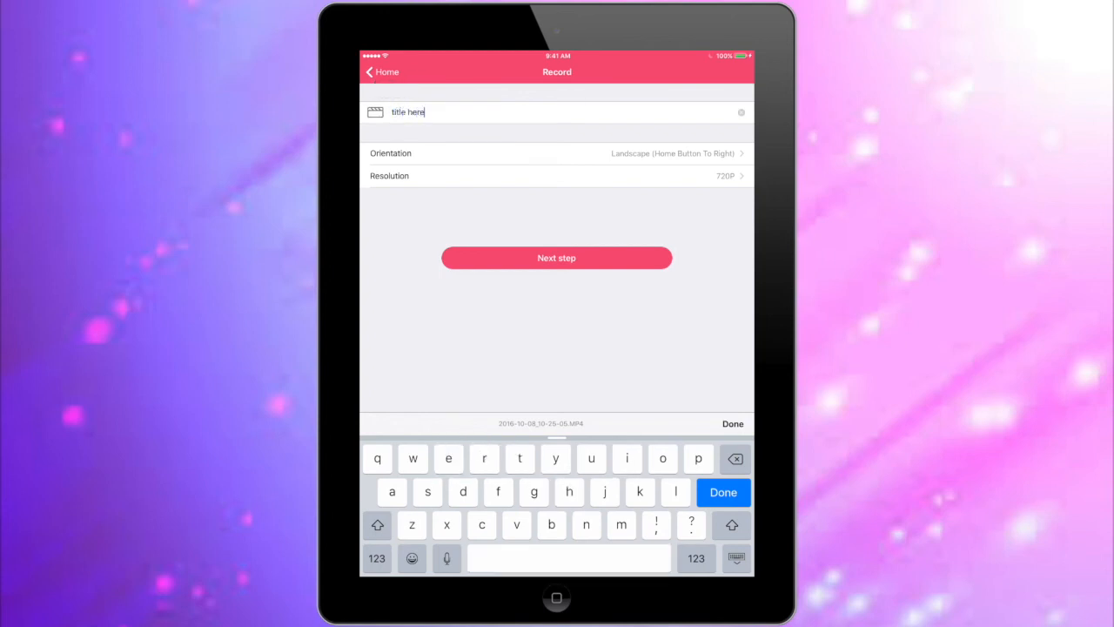
click(557, 153)
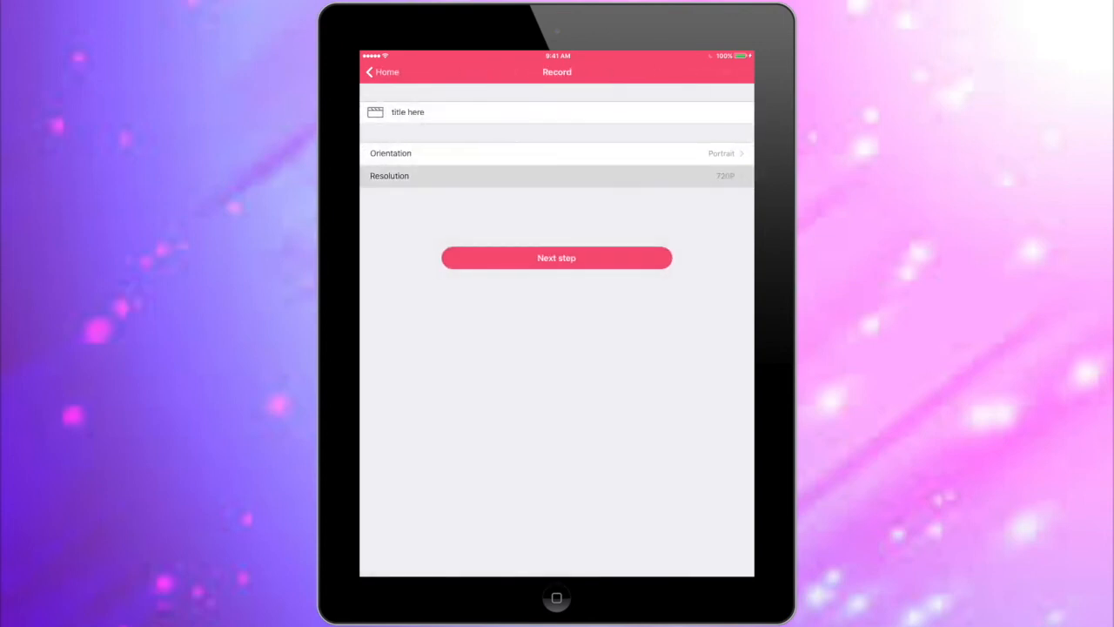
click(556, 174)
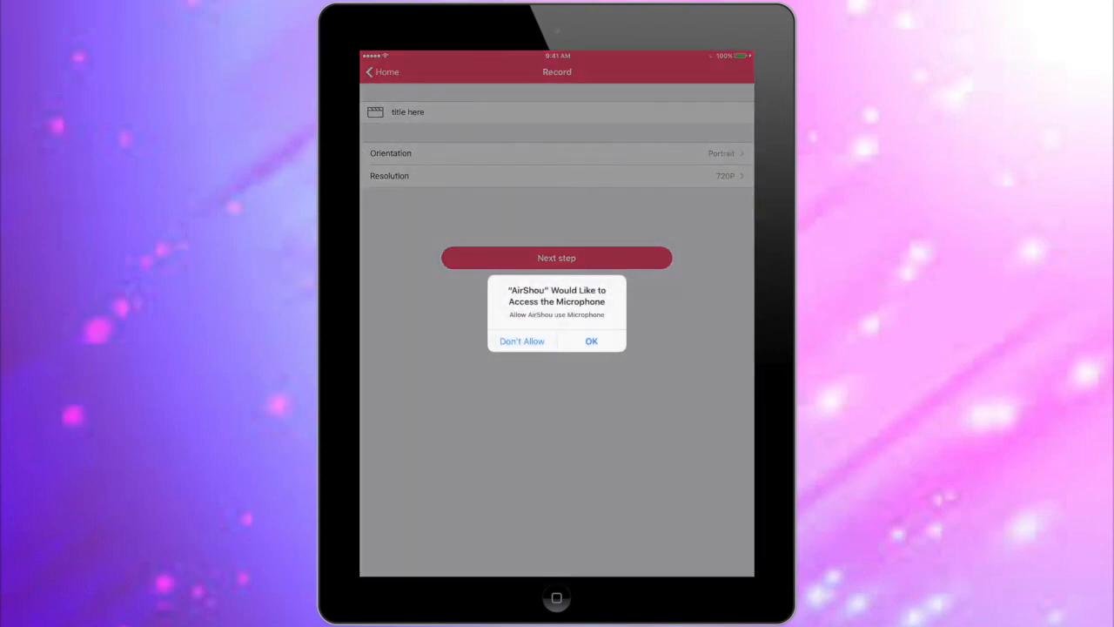
- Allow AirShou microphone access and show the AirPlay receivers with System Capture
click(591, 341)
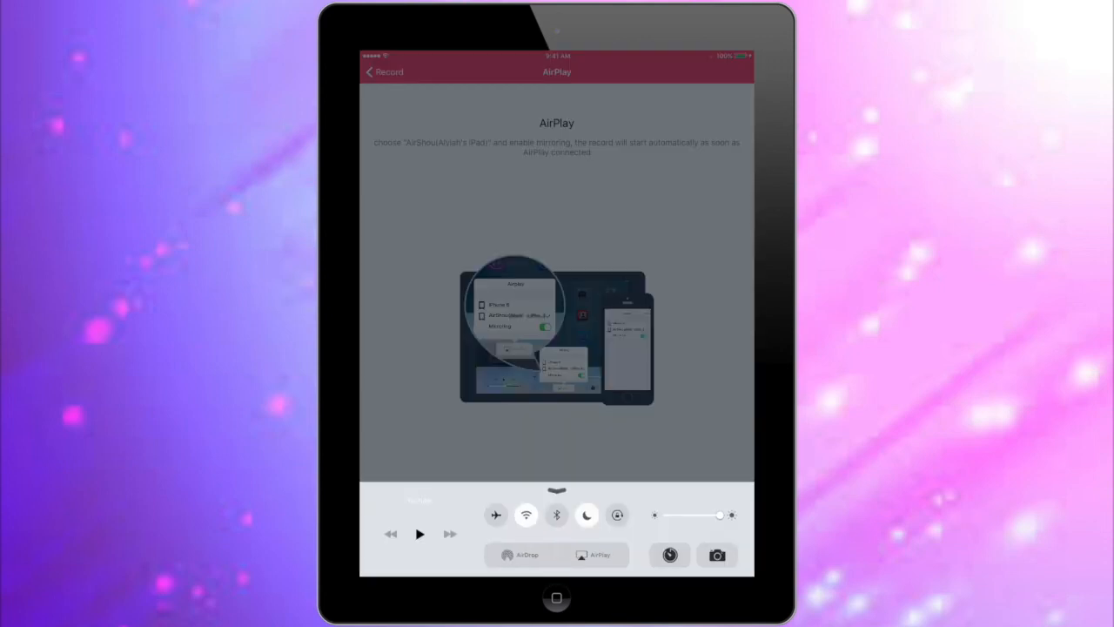
click(595, 555)
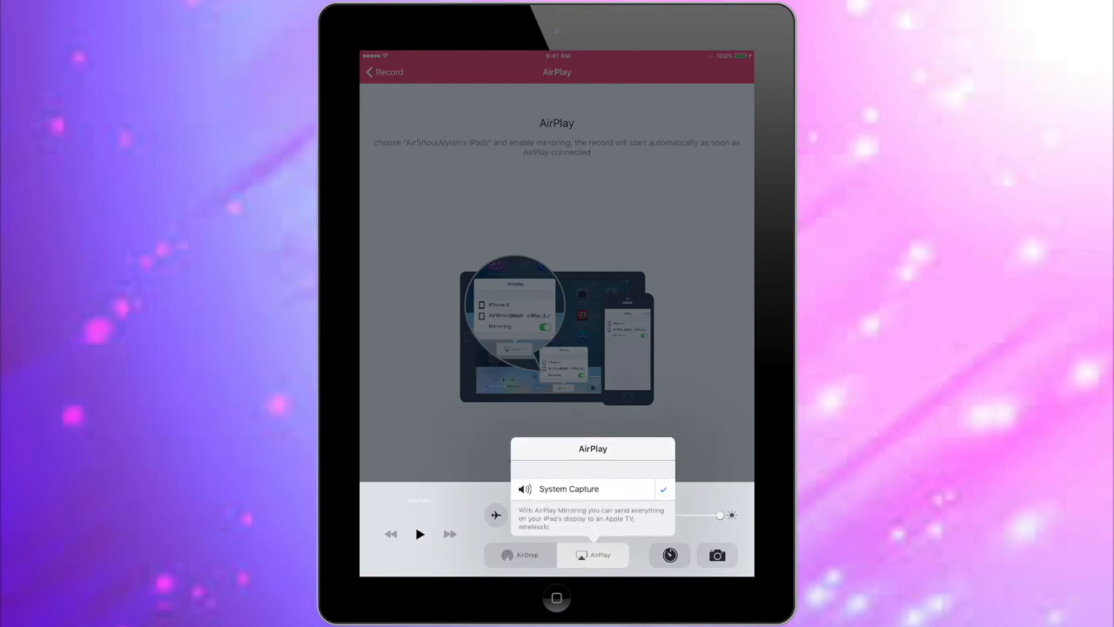